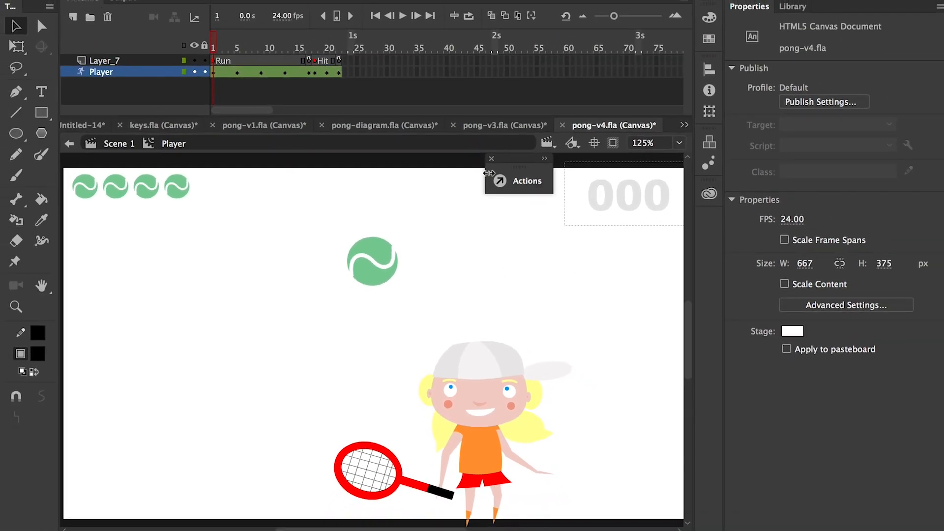
Step: Preview the Player's hit pose at frame 18, running pose at frame 7, and final Hit frame
click(490, 159)
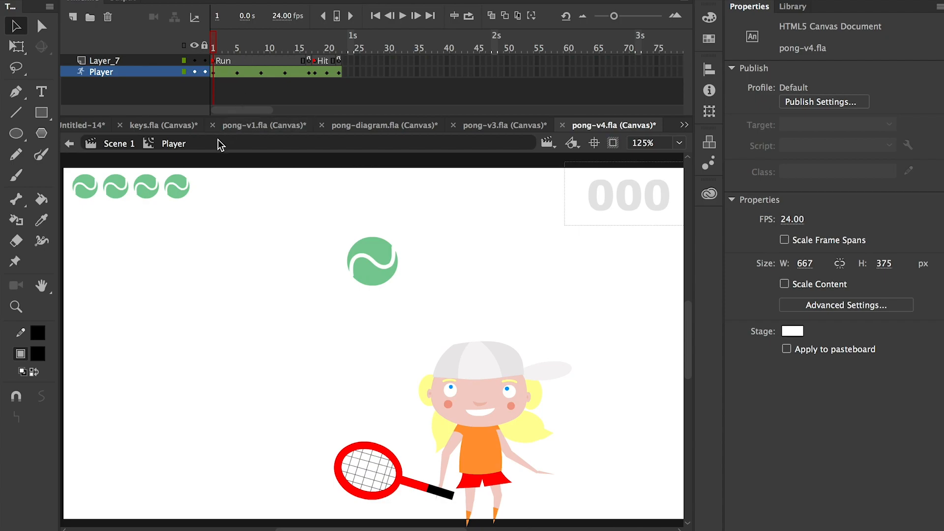
click(475, 415)
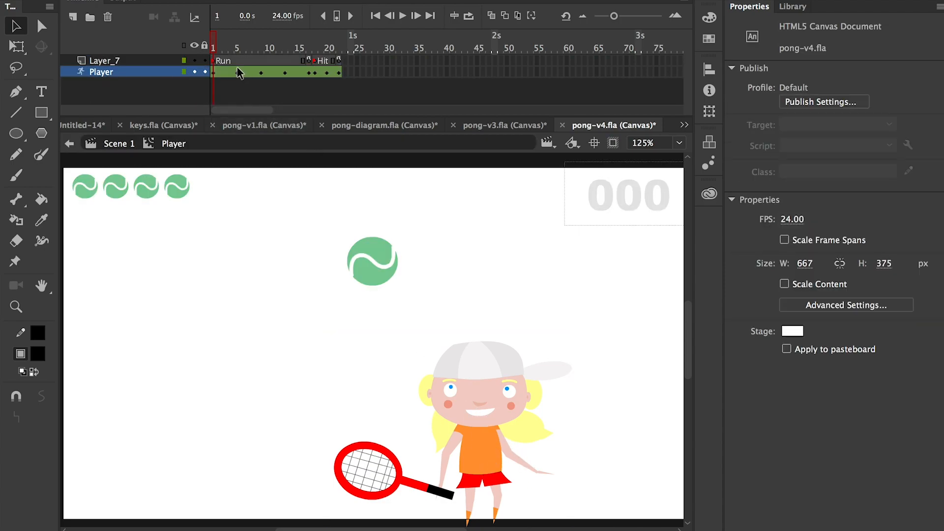
click(314, 48)
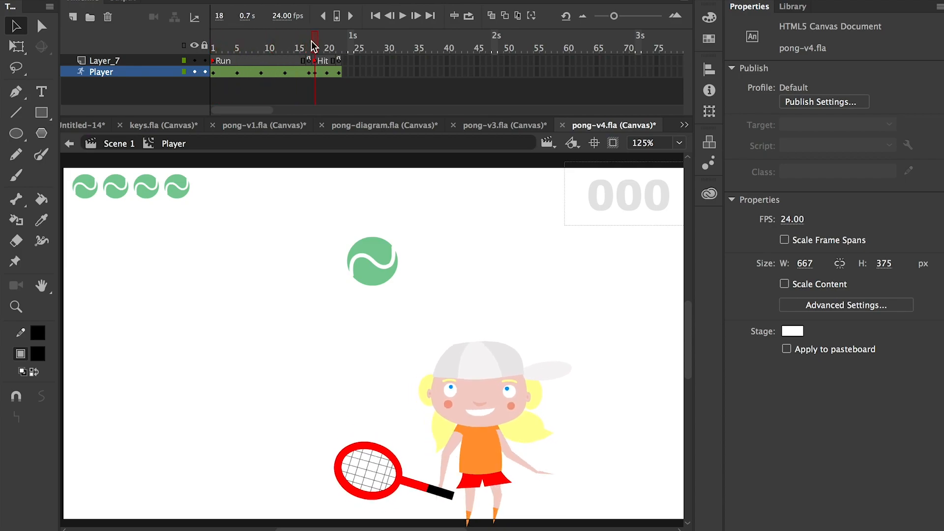
click(249, 39)
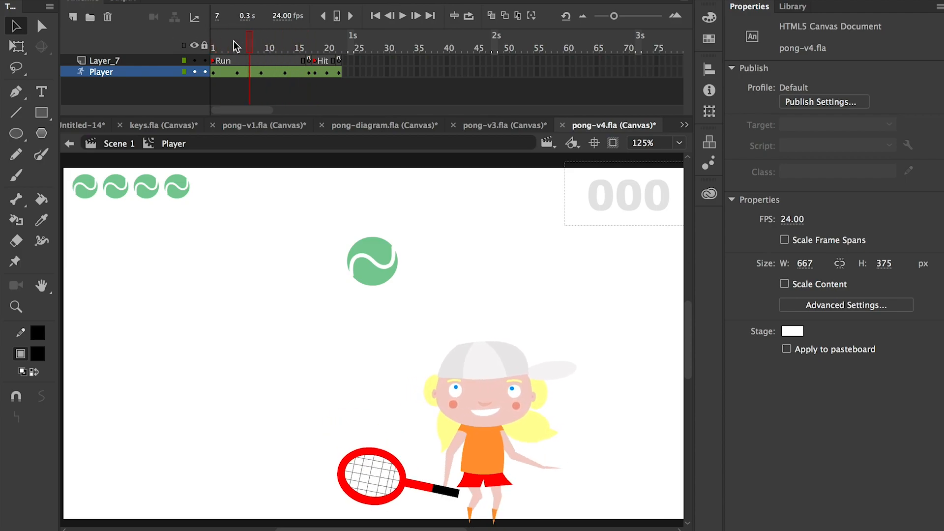
click(339, 48)
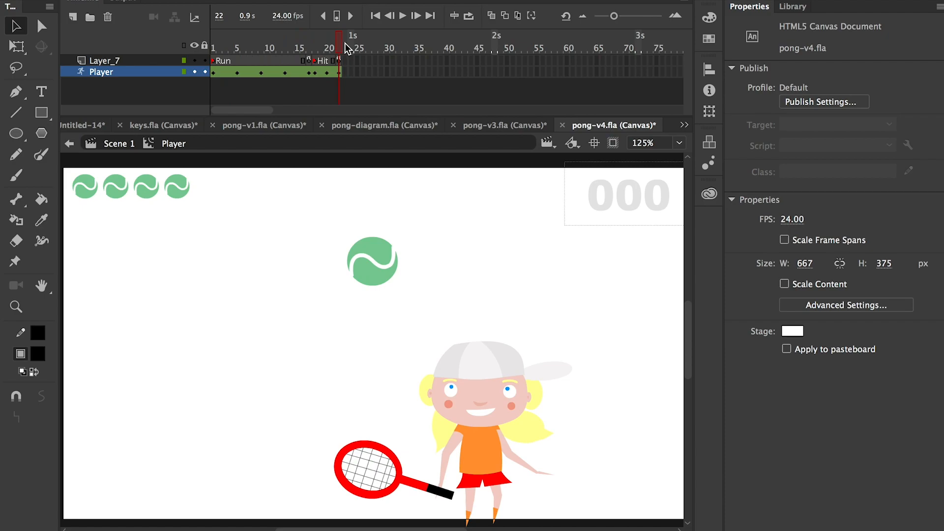
click(309, 53)
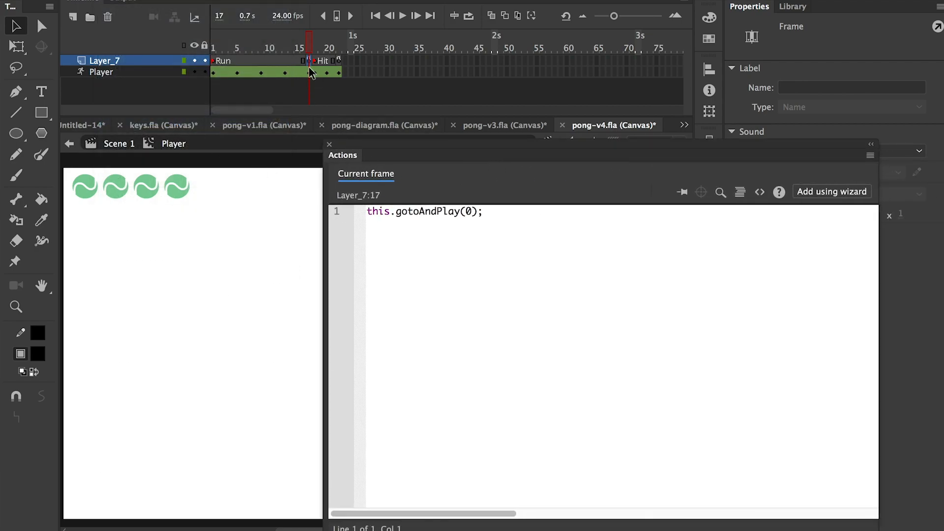
Step: Inspect the gotoAndPlay(0) scripts on frames 1 and 22, then return to Scene 1
click(210, 48)
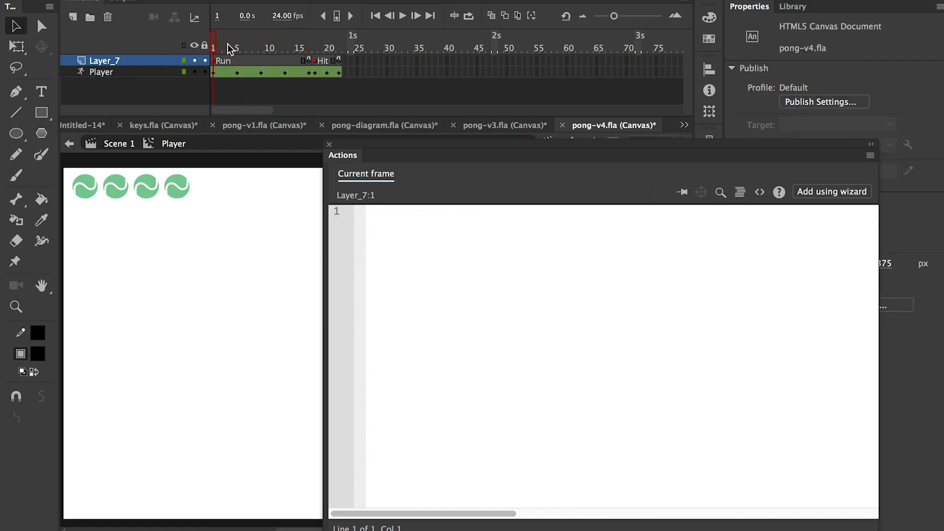
click(339, 60)
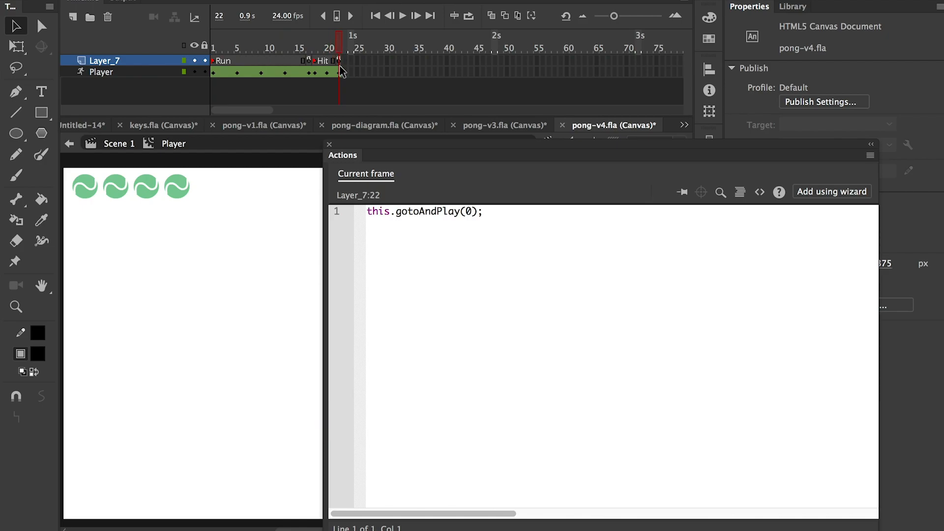
click(338, 49)
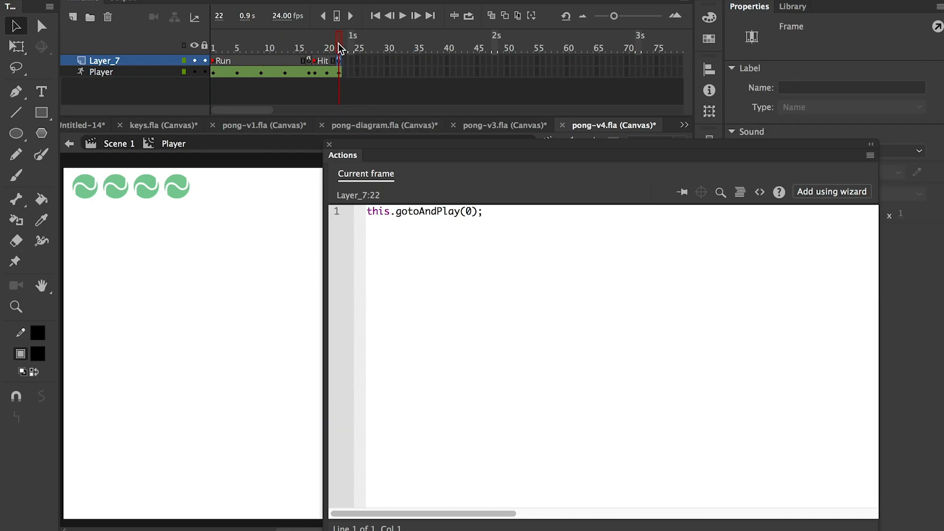
click(298, 36)
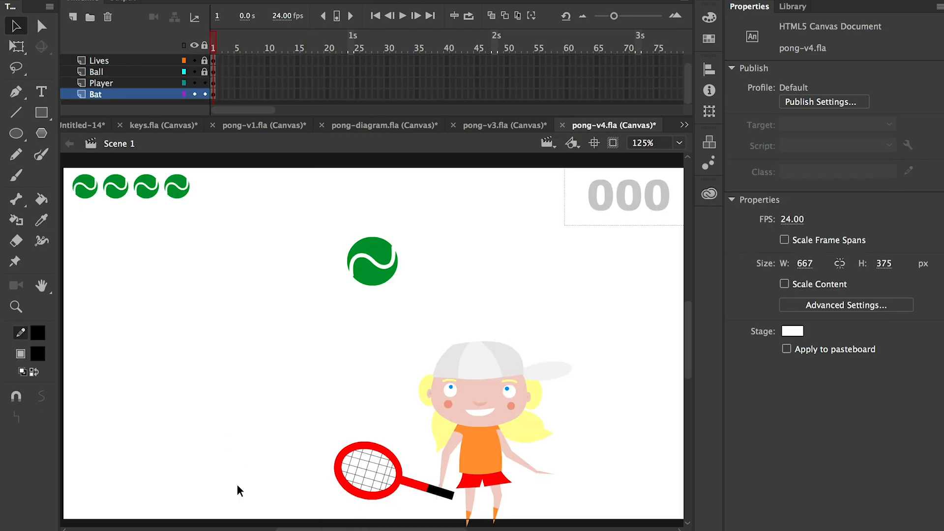
click(361, 472)
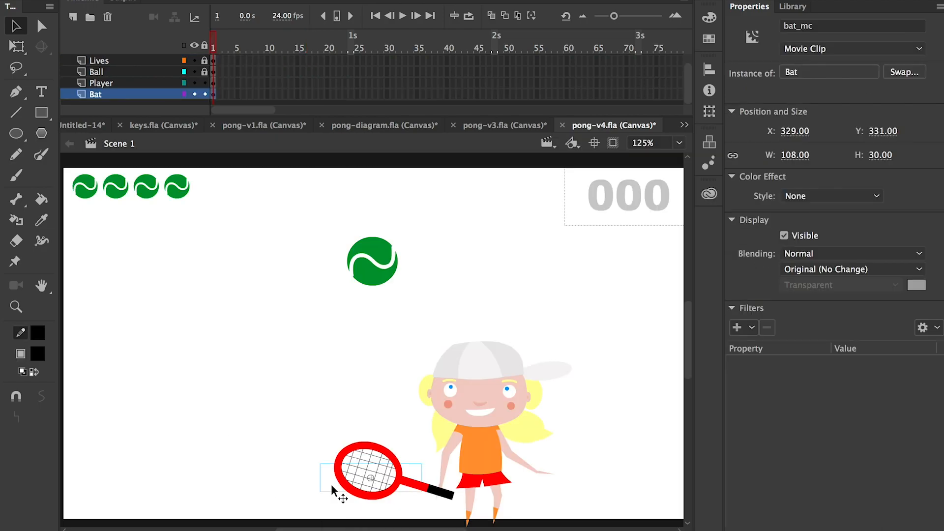
mouse_move(478, 442)
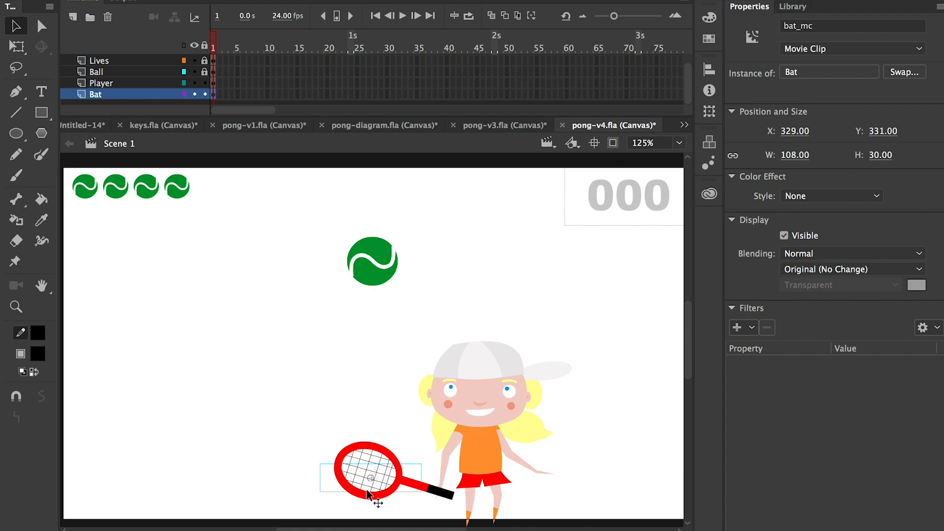
mouse_move(338, 486)
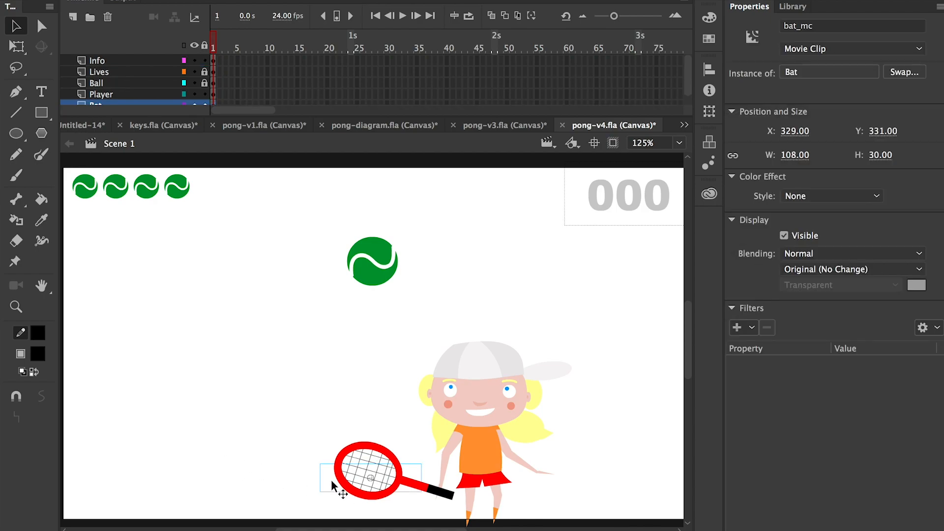
double_click(372, 475)
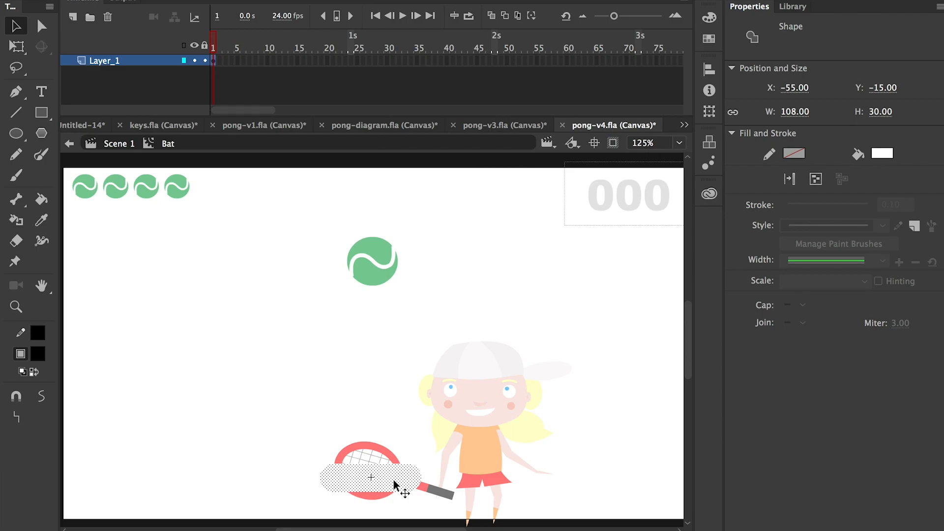
mouse_move(119, 149)
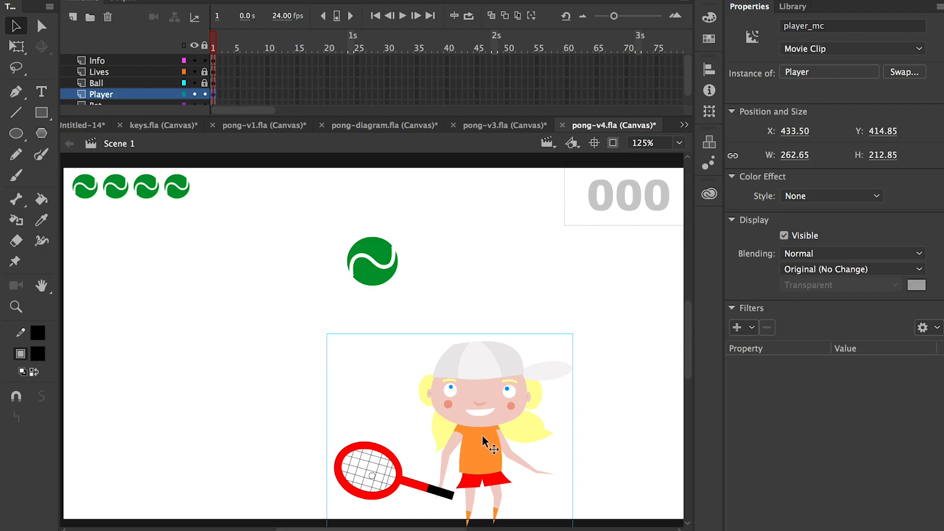
mouse_move(504, 435)
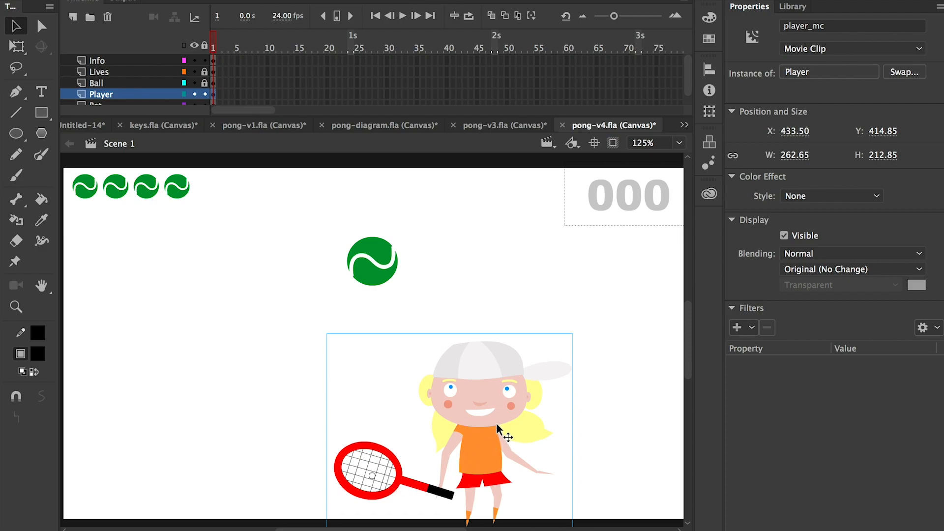
mouse_move(608, 400)
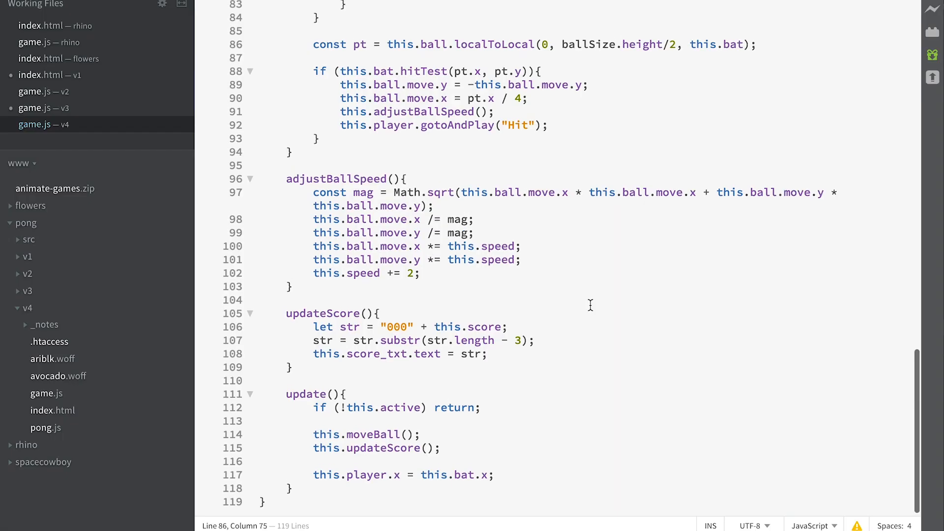
scroll(up, 3)
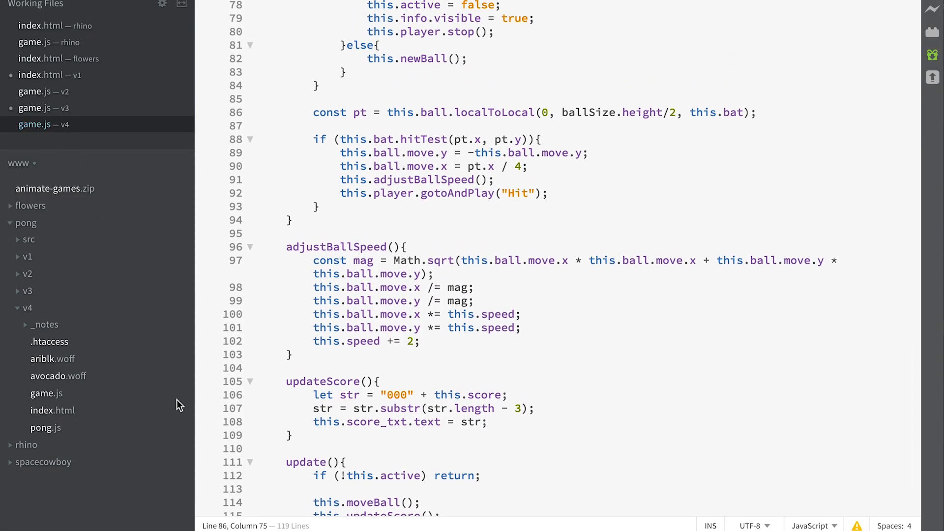
scroll(up, 3)
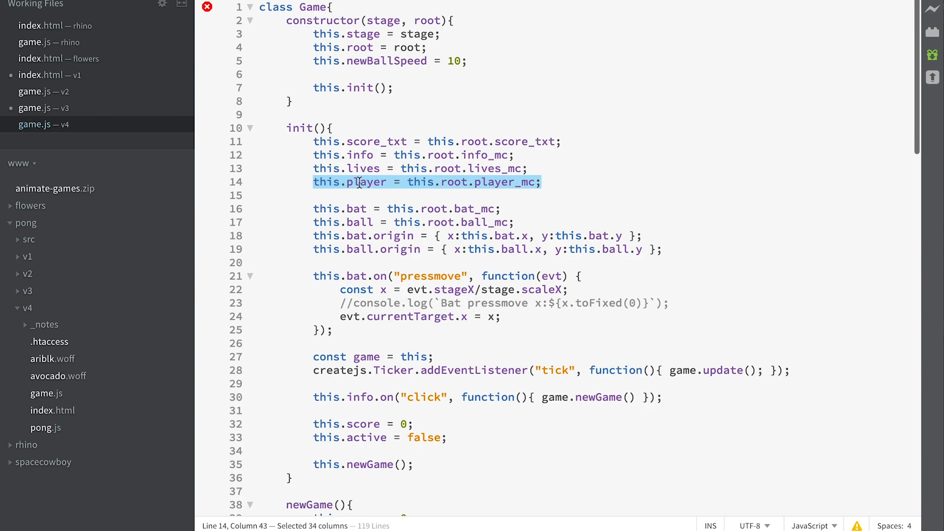
mouse_move(385, 216)
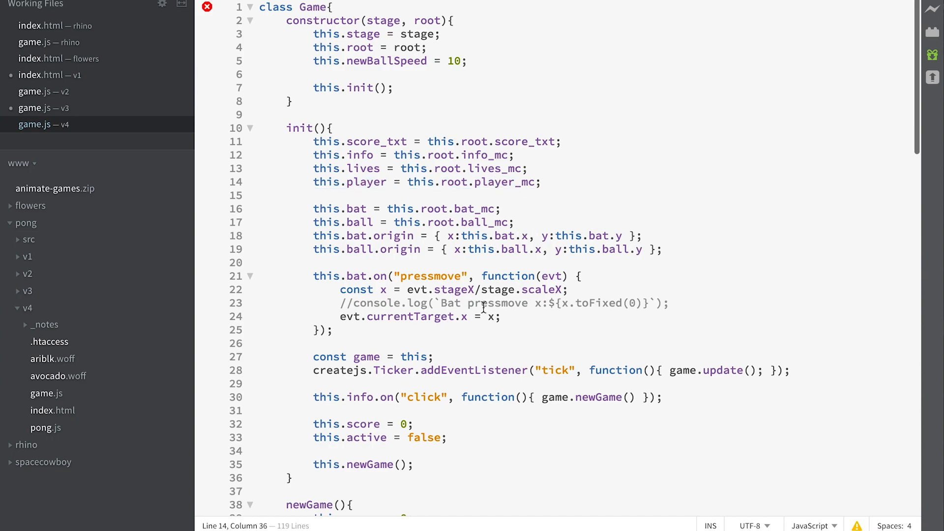
scroll(down, 3)
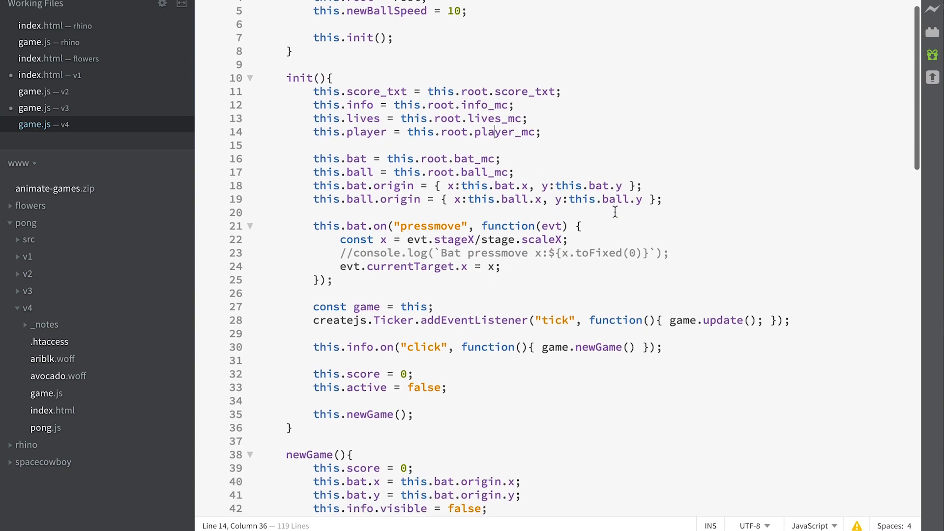
scroll(down, 3)
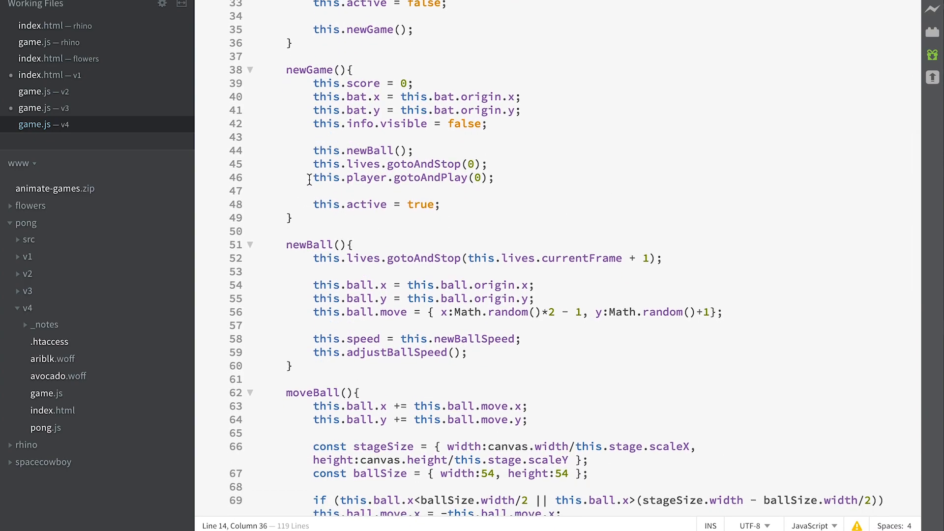
click(369, 177)
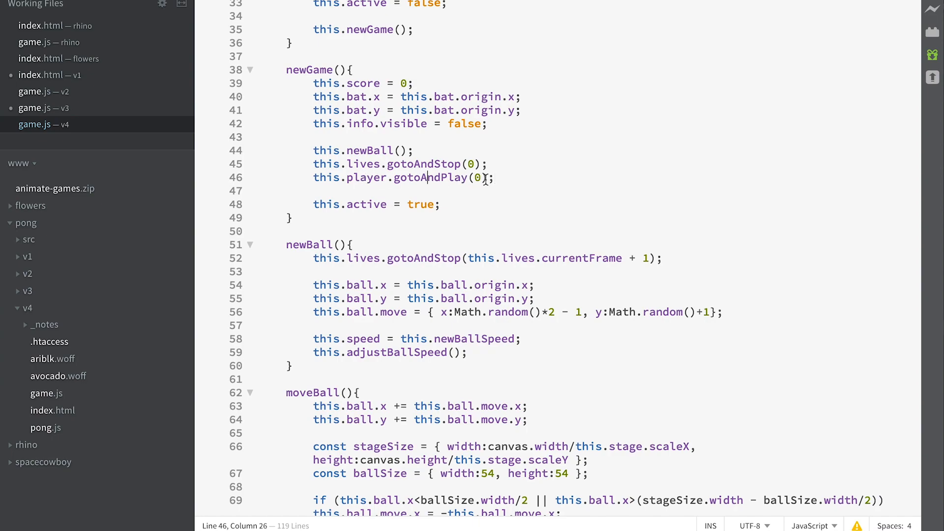
scroll(down, 3)
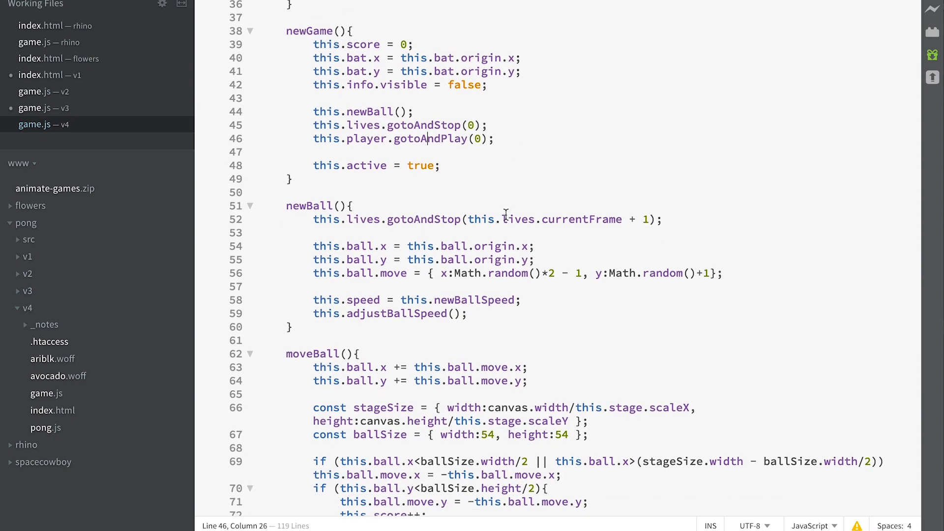
scroll(down, 3)
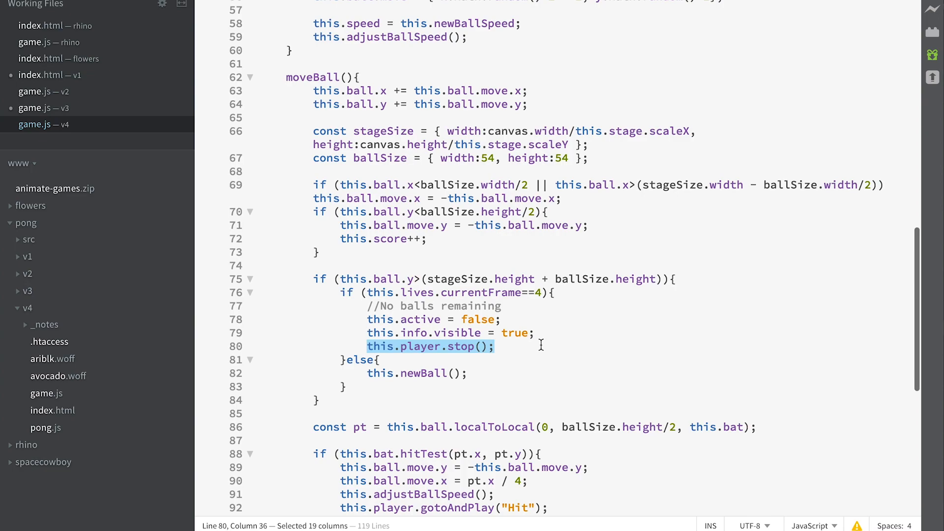
mouse_move(507, 354)
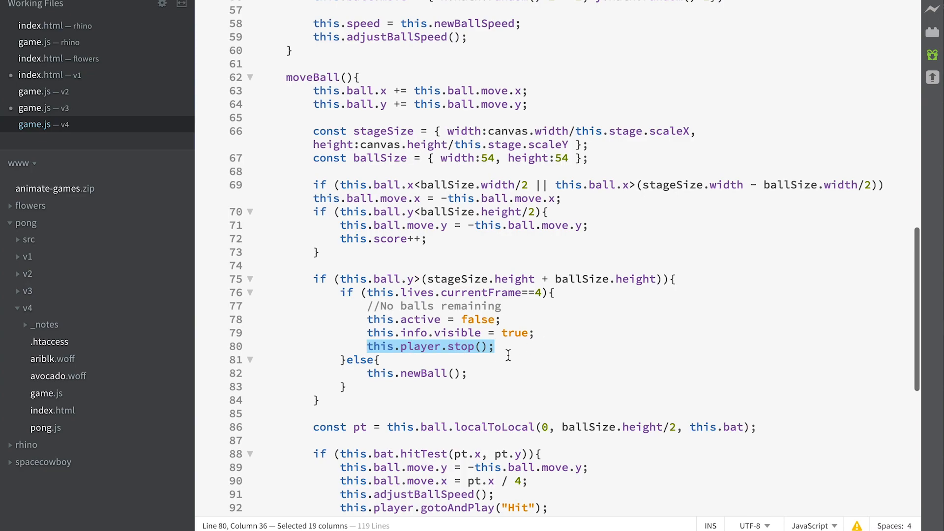
scroll(down, 3)
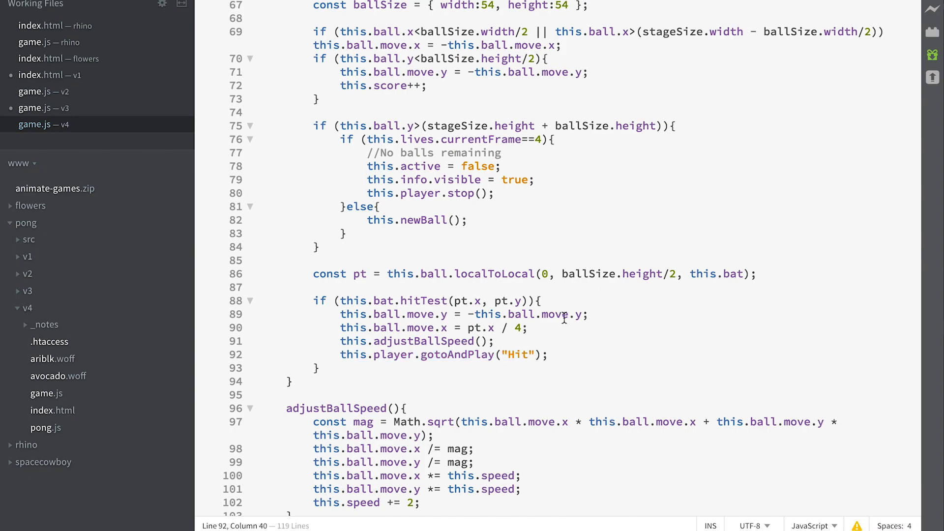
scroll(down, 3)
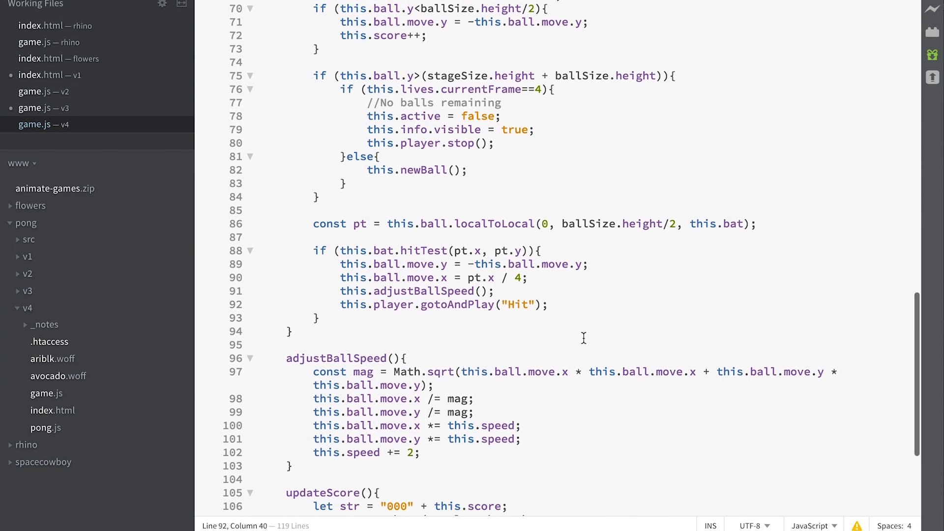
scroll(down, 3)
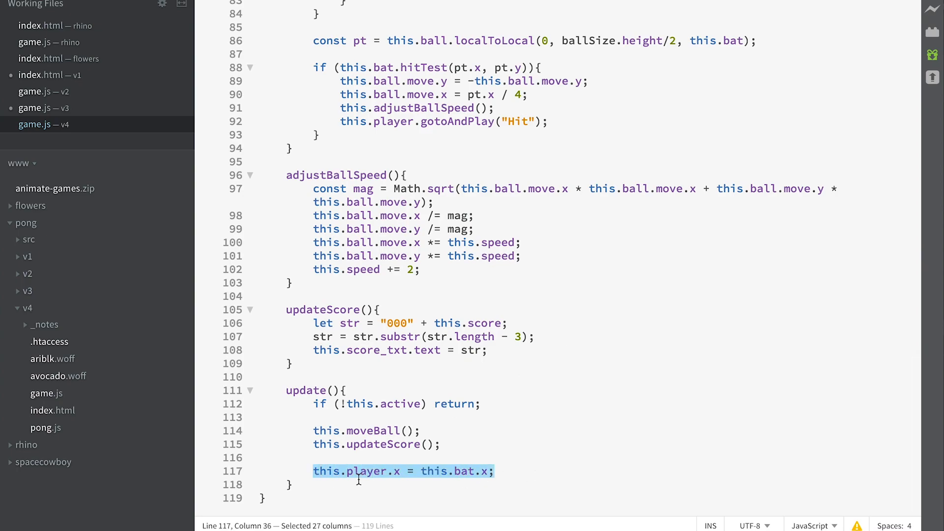
click(402, 471)
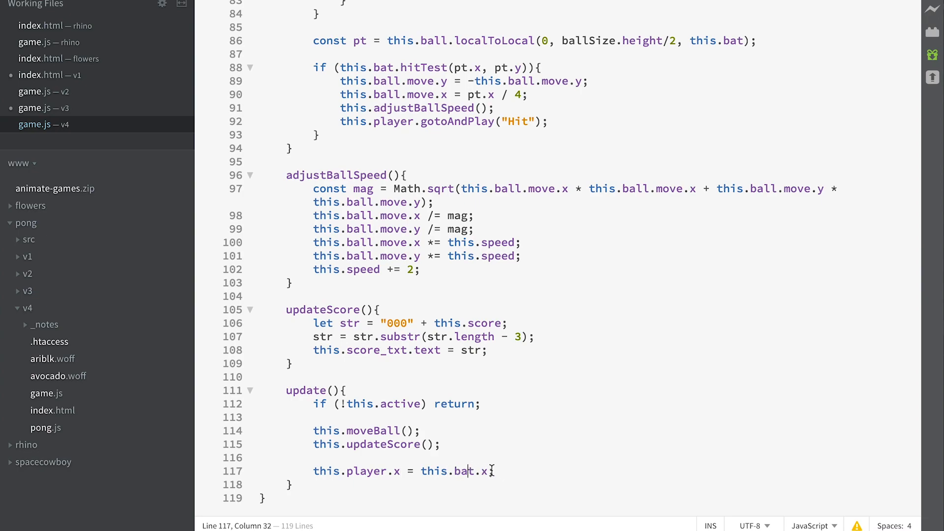
mouse_move(513, 471)
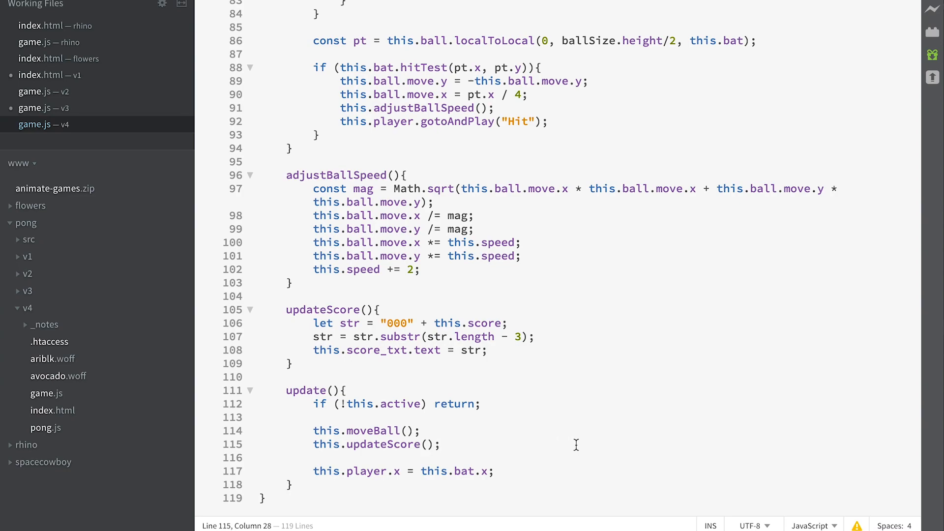
click(440, 444)
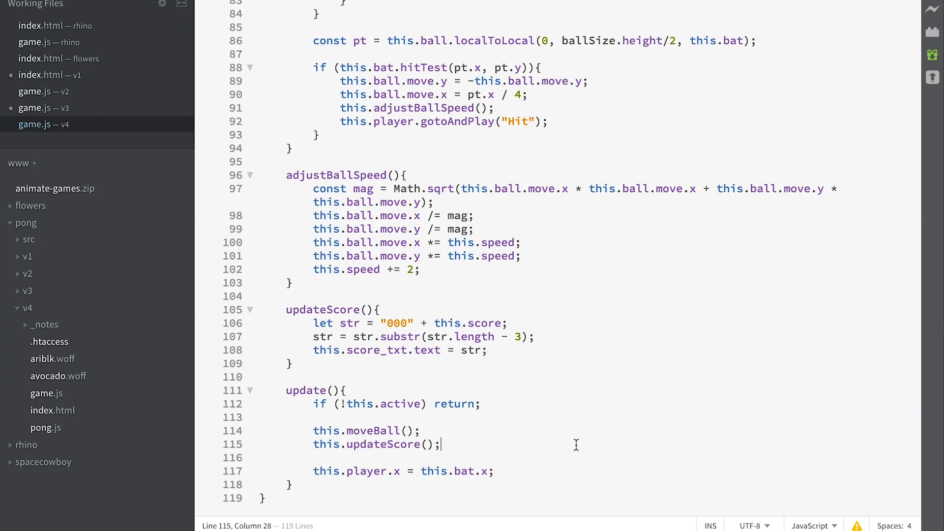
click(541, 417)
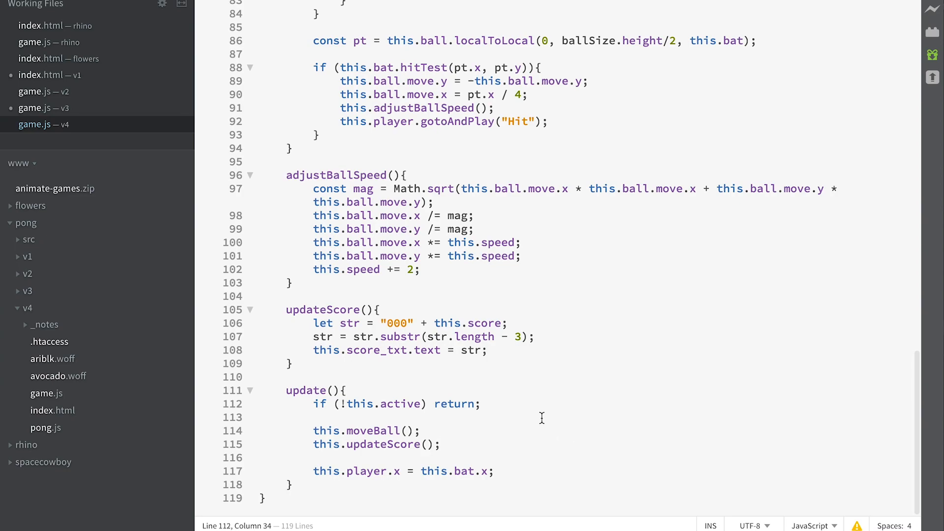